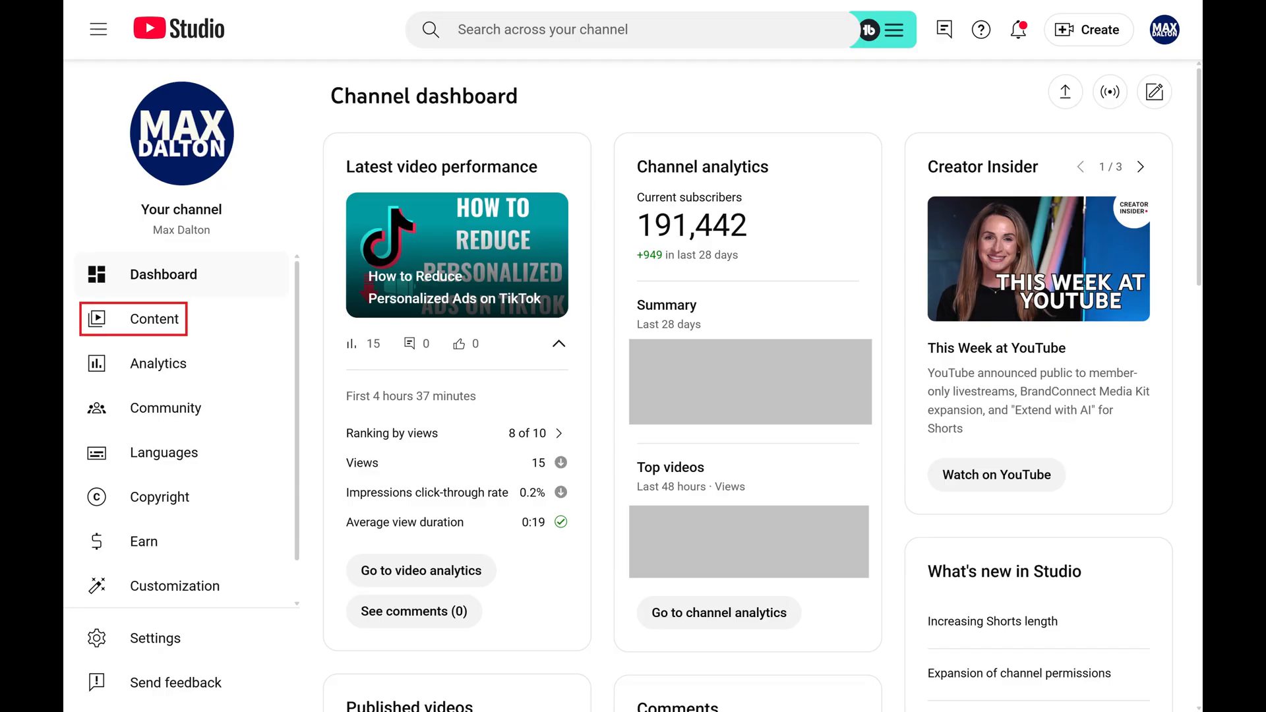
Go to the Content page to list the channel's uploaded videos.
{"action": "left_click", "coordinate": [154, 318]}
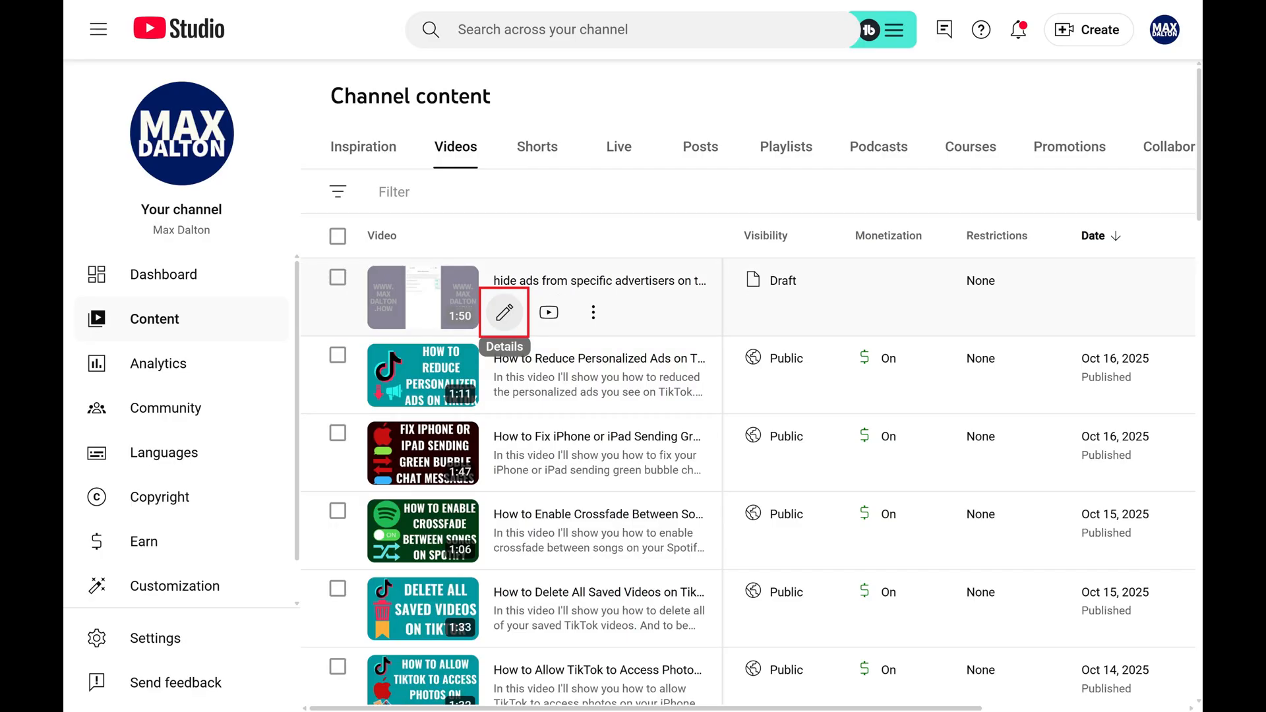
Open the draft video's Details editor and scroll down to Collaboration.
{"action": "left_click", "coordinate": [504, 312]}
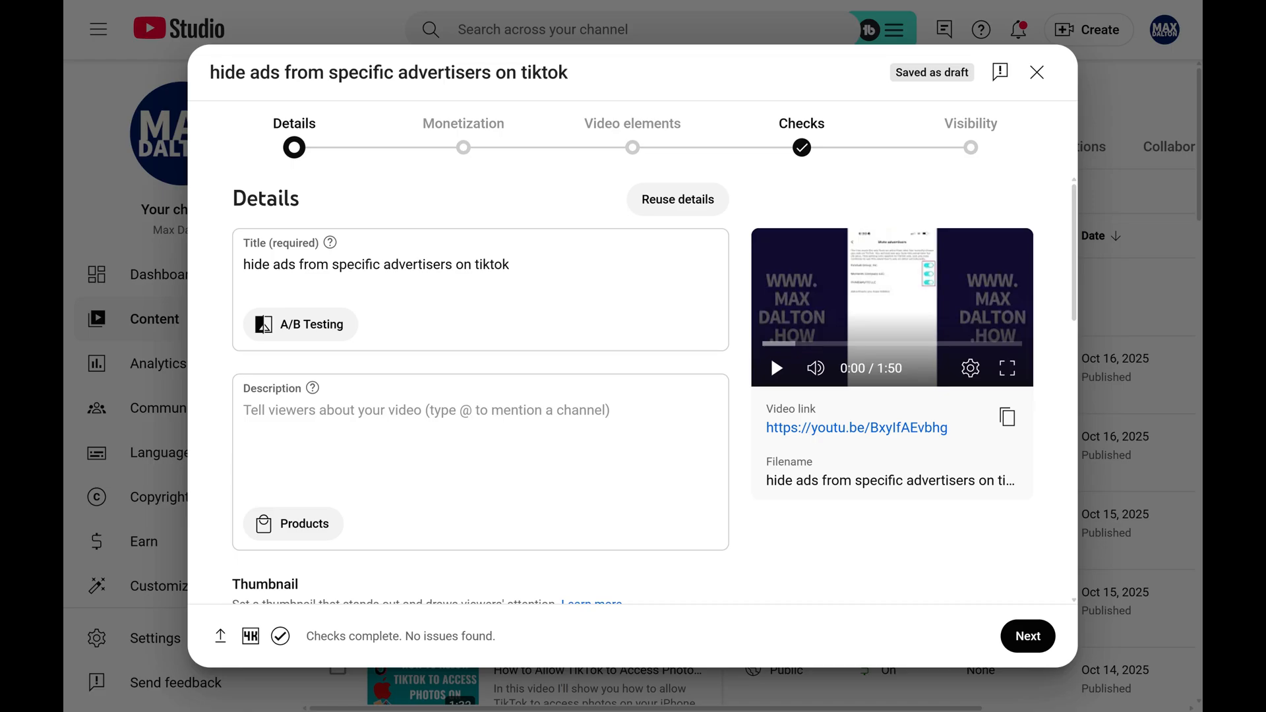
{"action": "scroll", "scroll_direction": "down", "scroll_amount": 3}
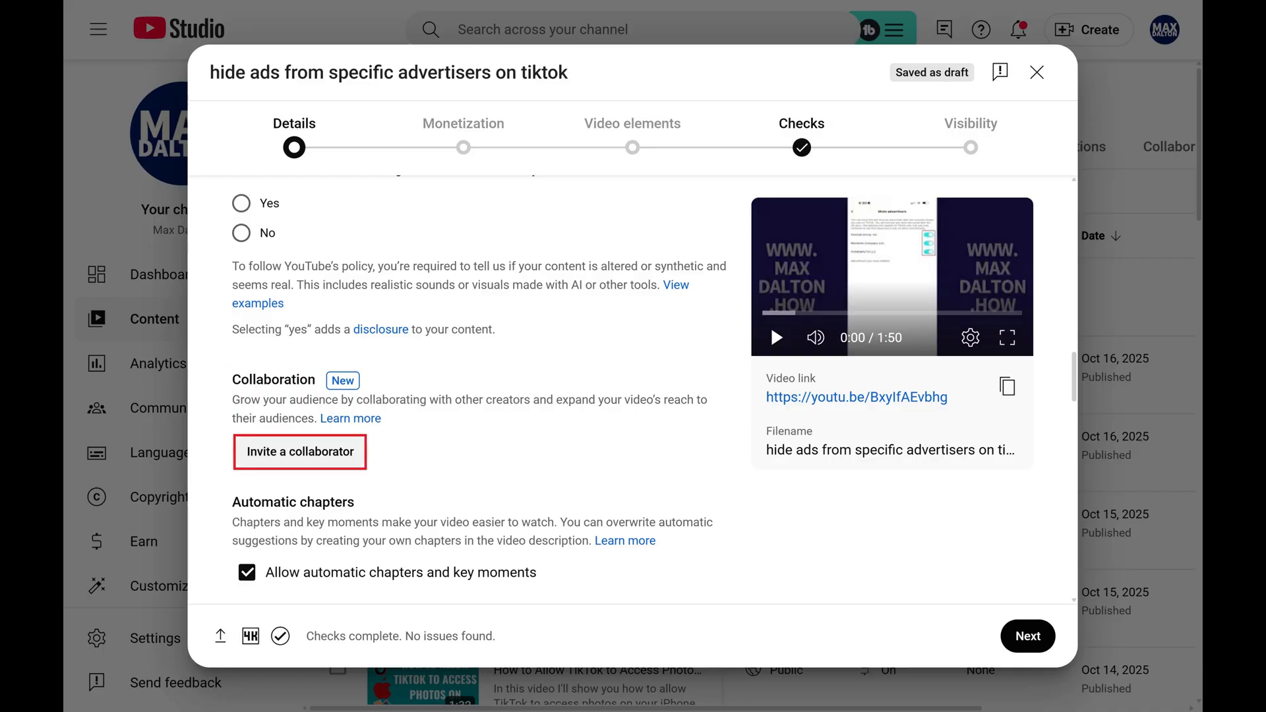
Invite a collaborator by searching 'rob unwraps' and selecting the Rob Unwraps channel.
{"action": "left_click", "coordinate": [299, 451]}
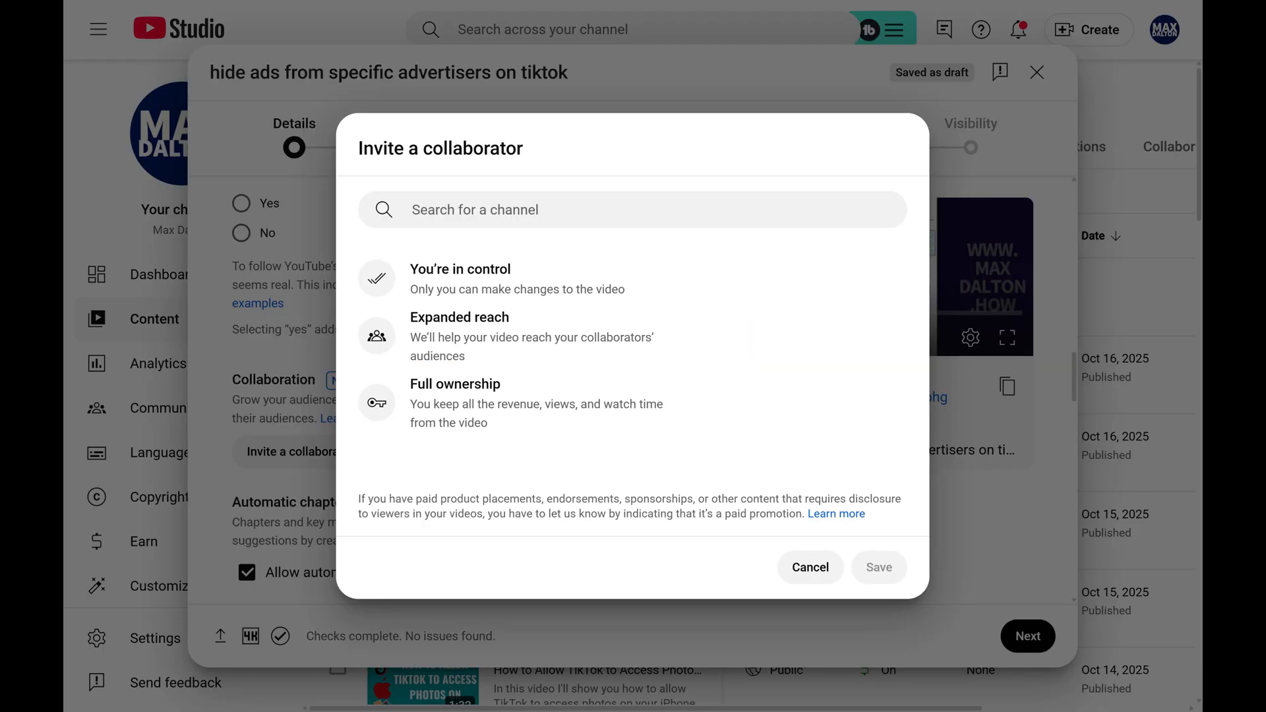
{"action": "left_click", "coordinate": [632, 209]}
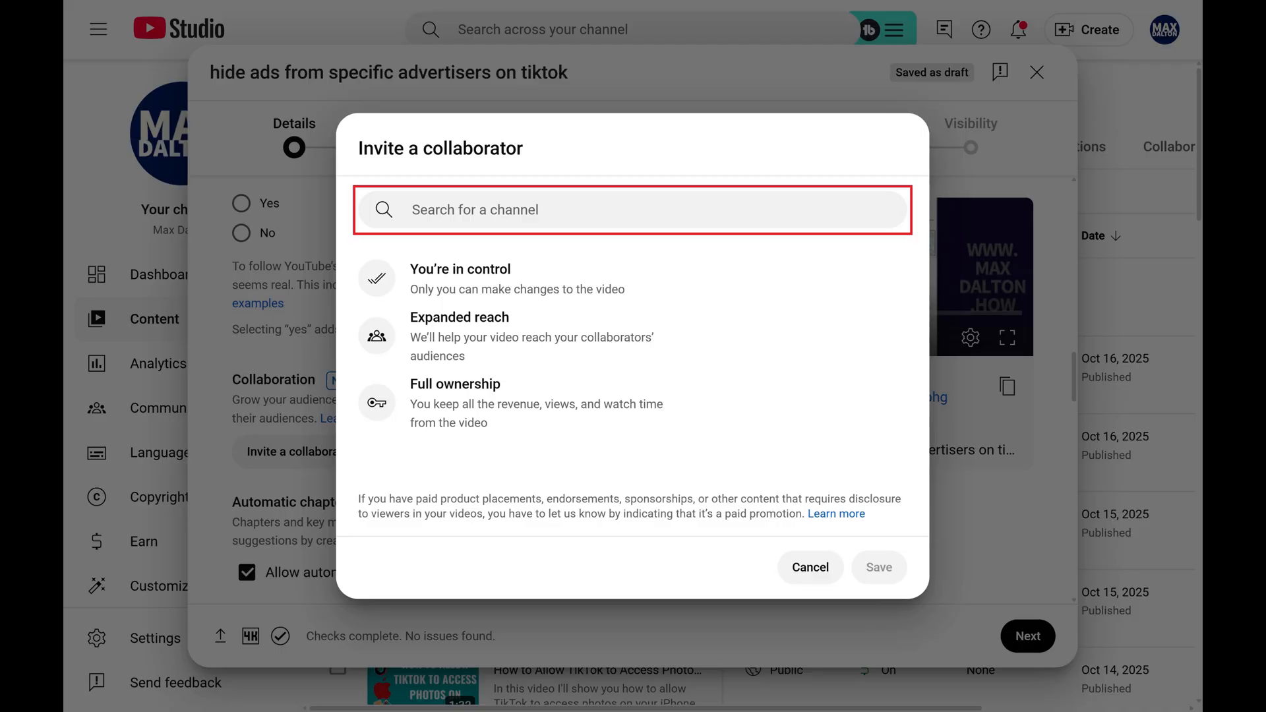
{"action": "type", "text": "rob unwraps"}
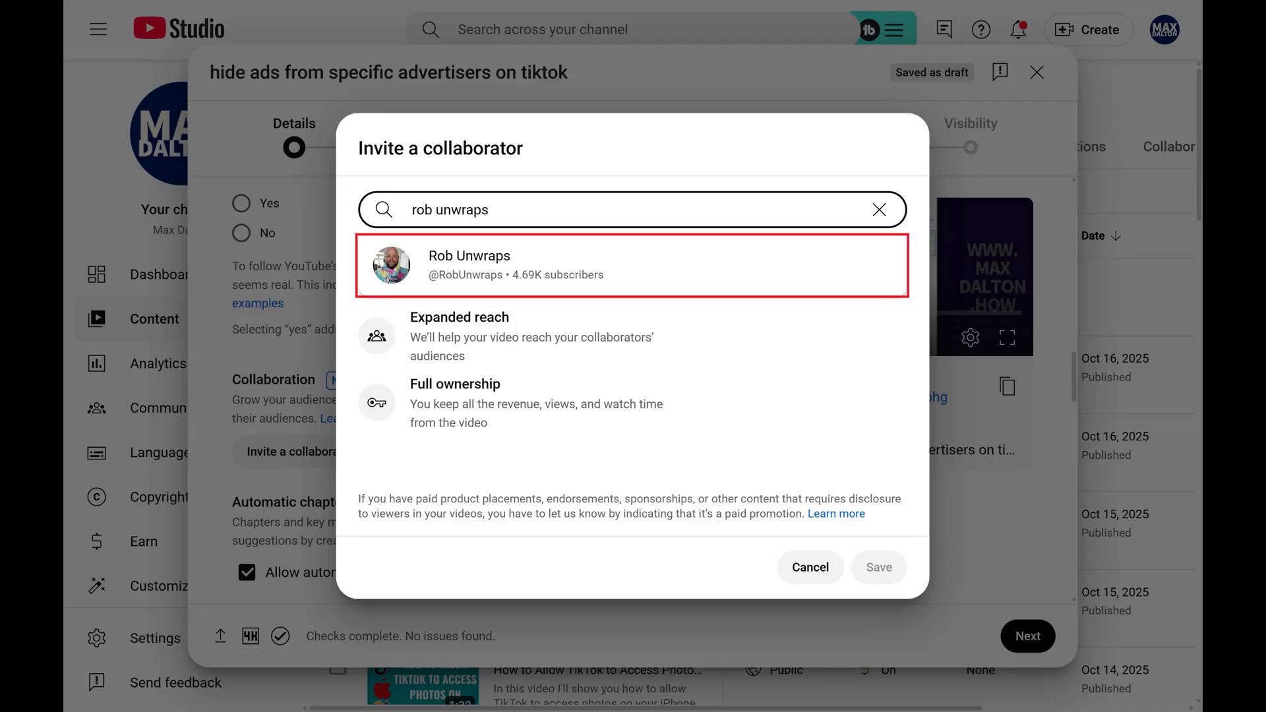
{"action": "left_click", "coordinate": [633, 265]}
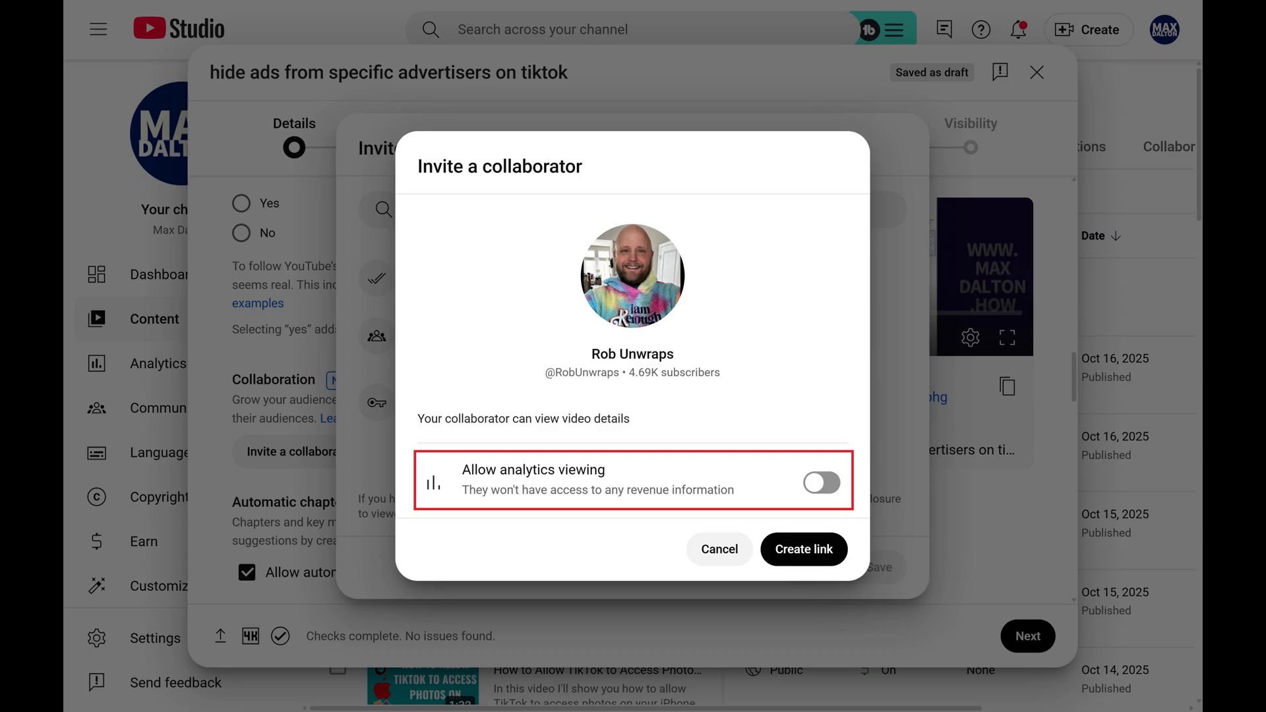
Enable analytics viewing for Rob Unwraps and create the invite link.
{"action": "left_click", "coordinate": [821, 482]}
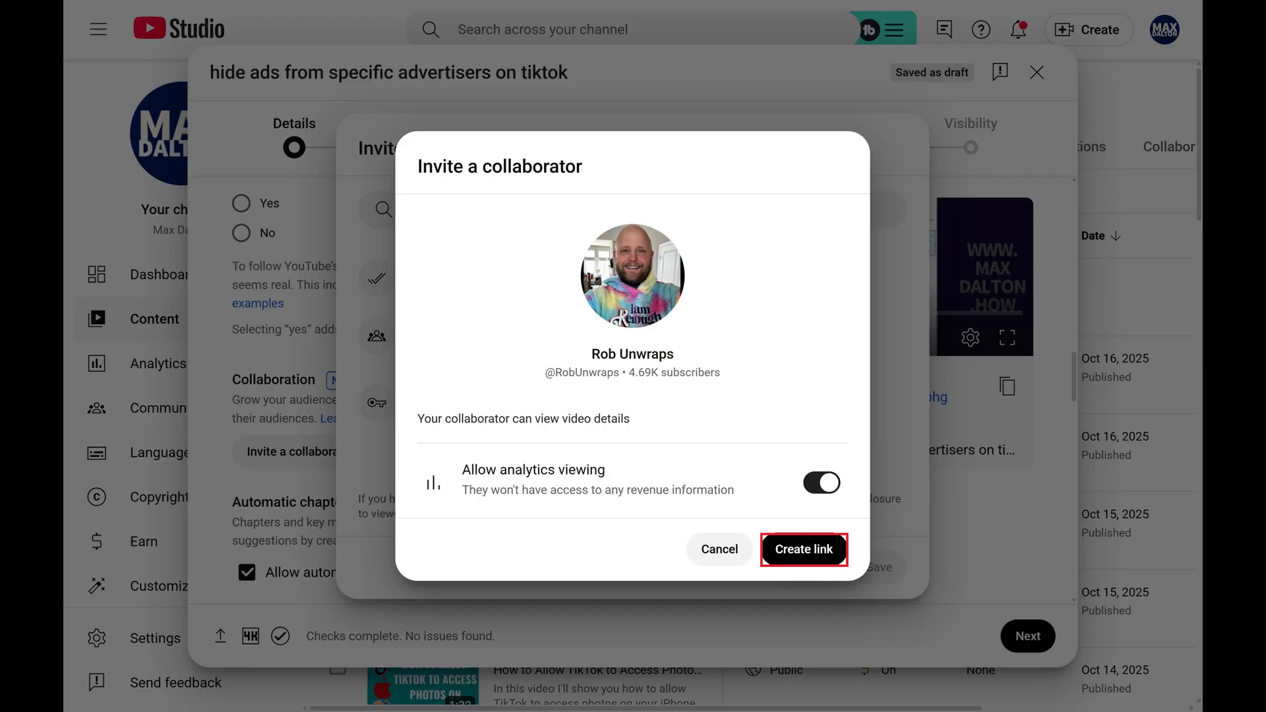
{"action": "left_click", "coordinate": [803, 550]}
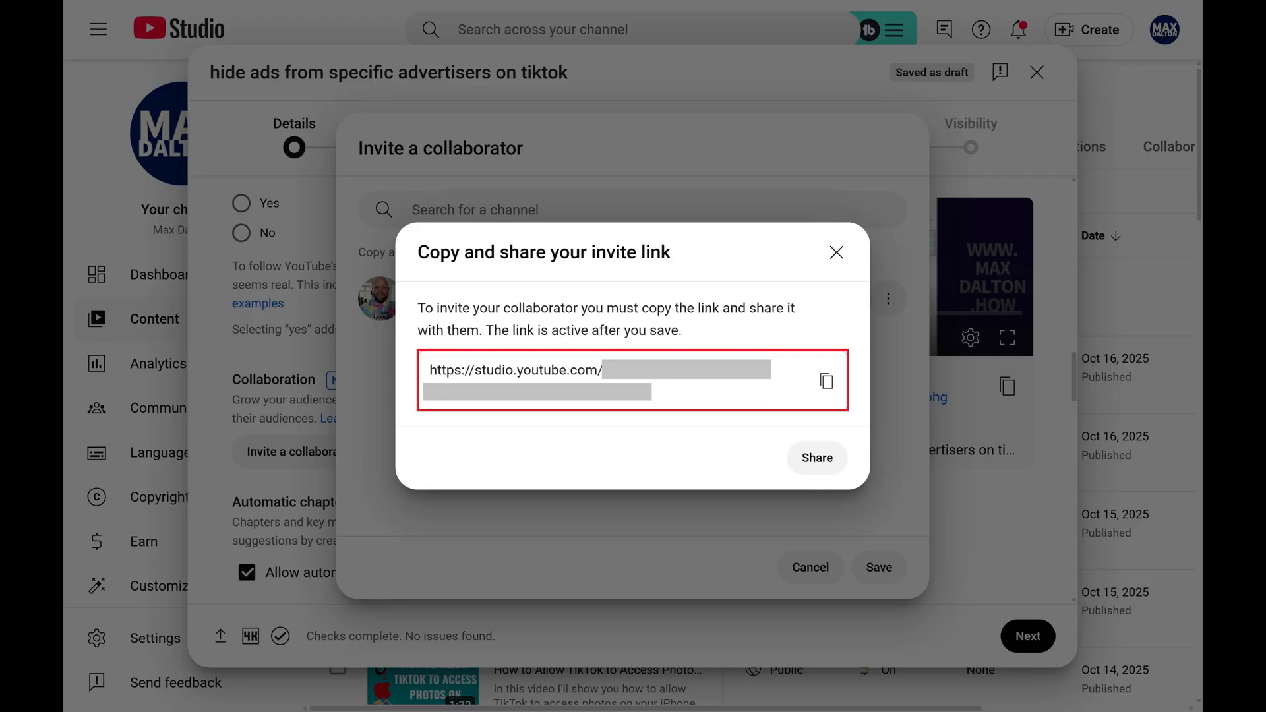
Close the Copy and share dialog and open Rob Unwraps' actions menu.
{"action": "left_click", "coordinate": [836, 252]}
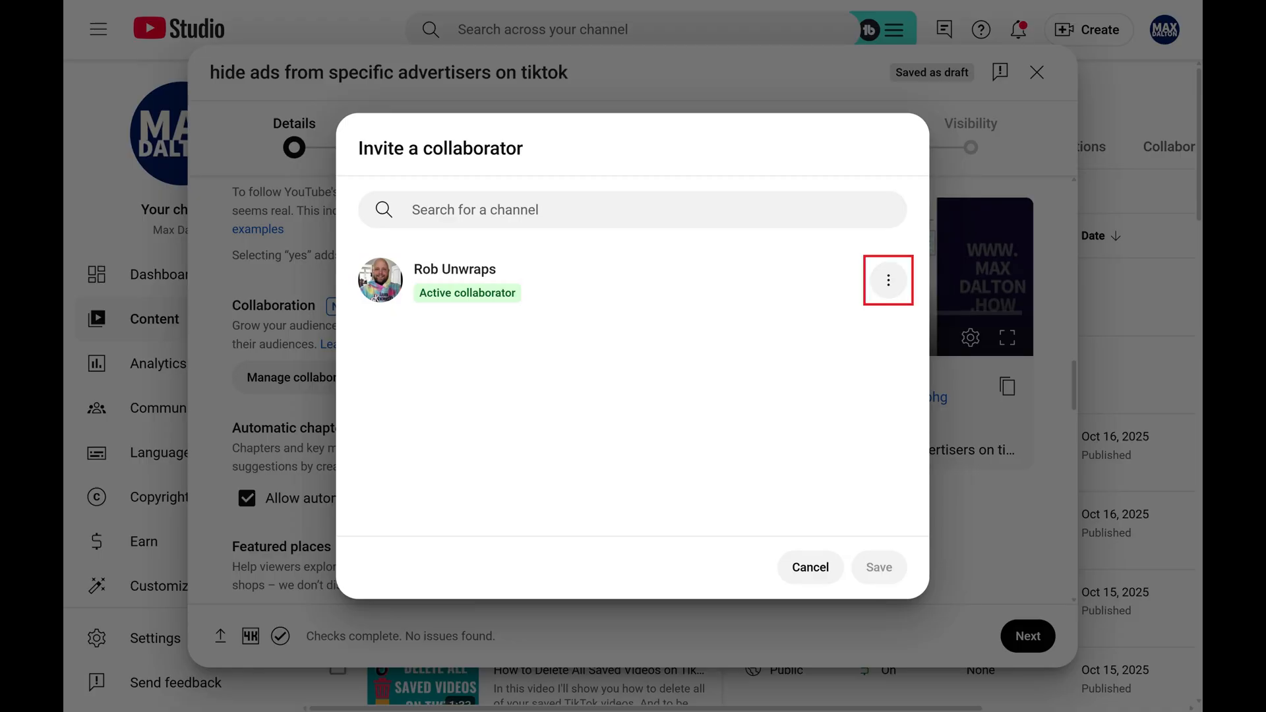
{"action": "left_click", "coordinate": [887, 280]}
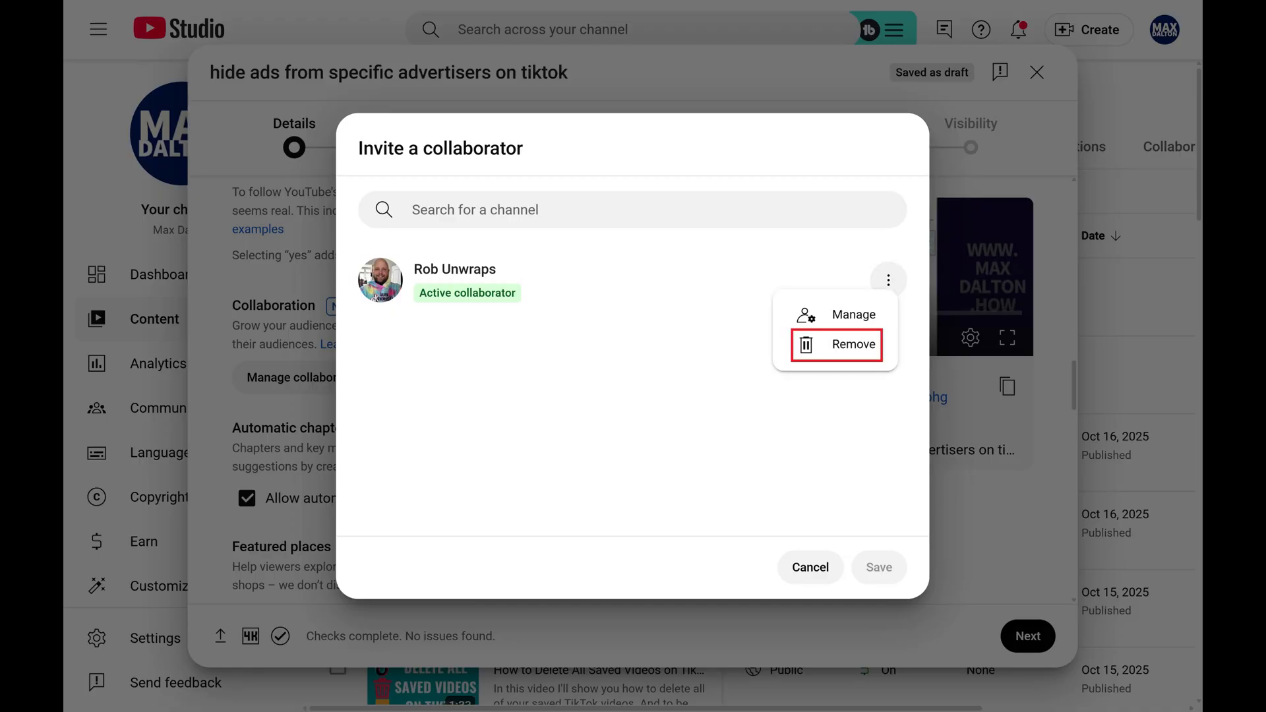